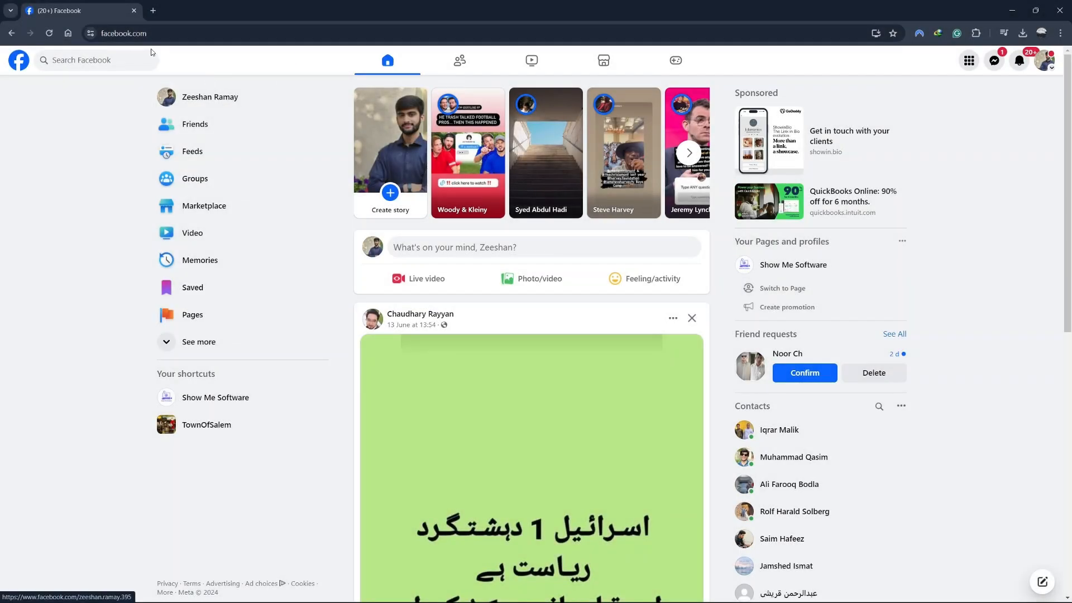
mouse_move(138, 48)
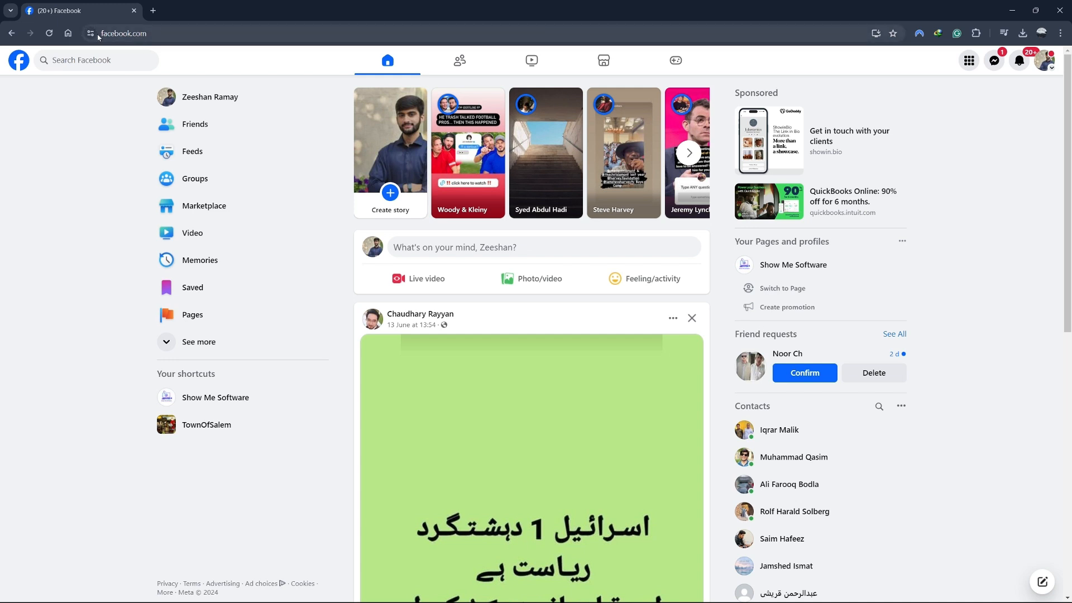
mouse_move(207, 59)
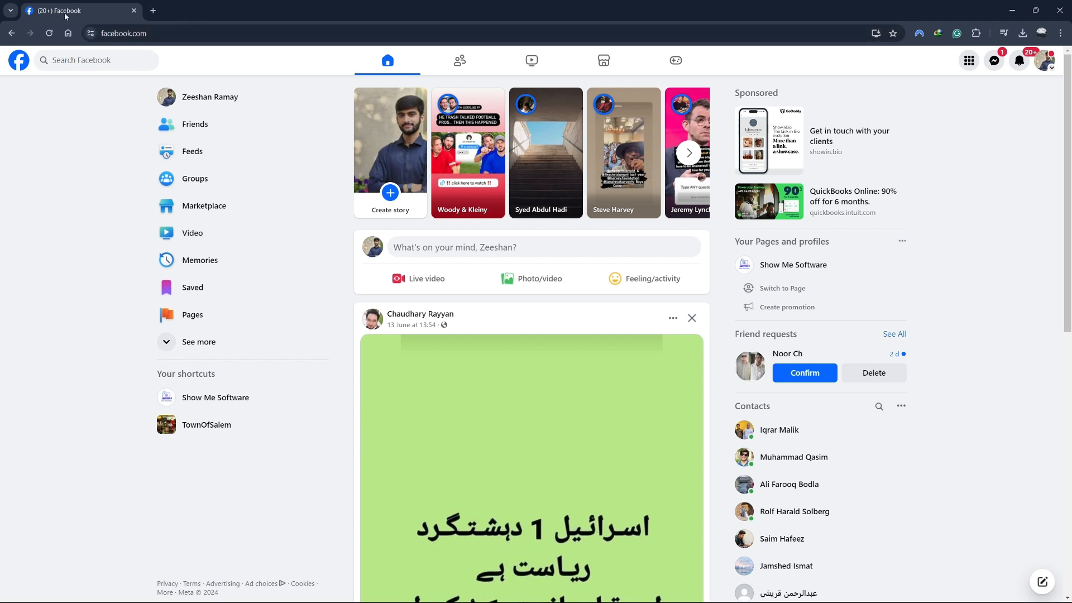
mouse_move(420, 277)
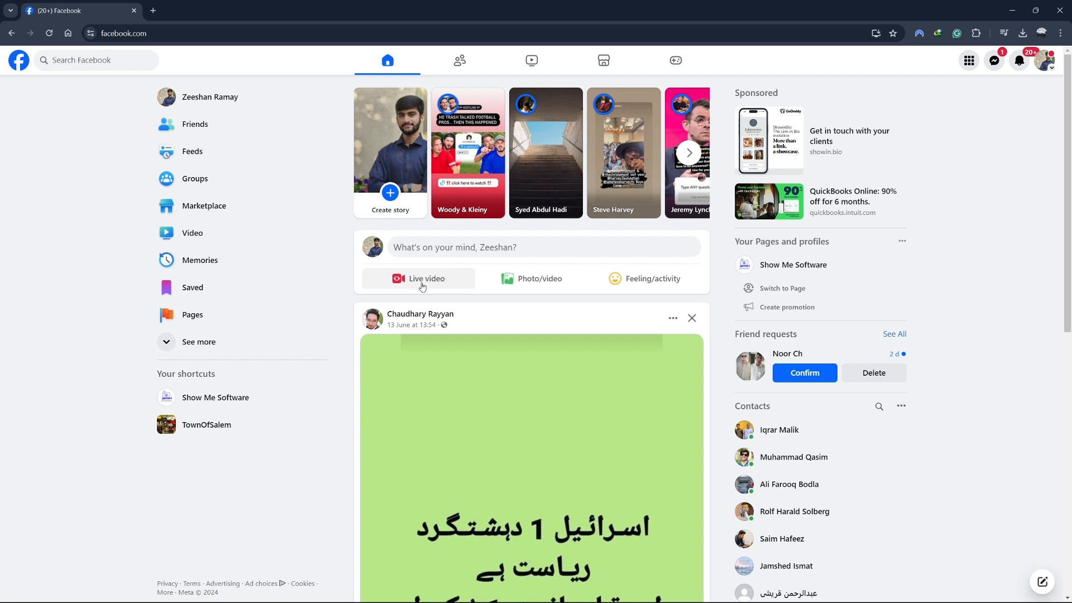
- Start a live video, grant camera and microphone access, and begin a screen share
left_click(418, 278)
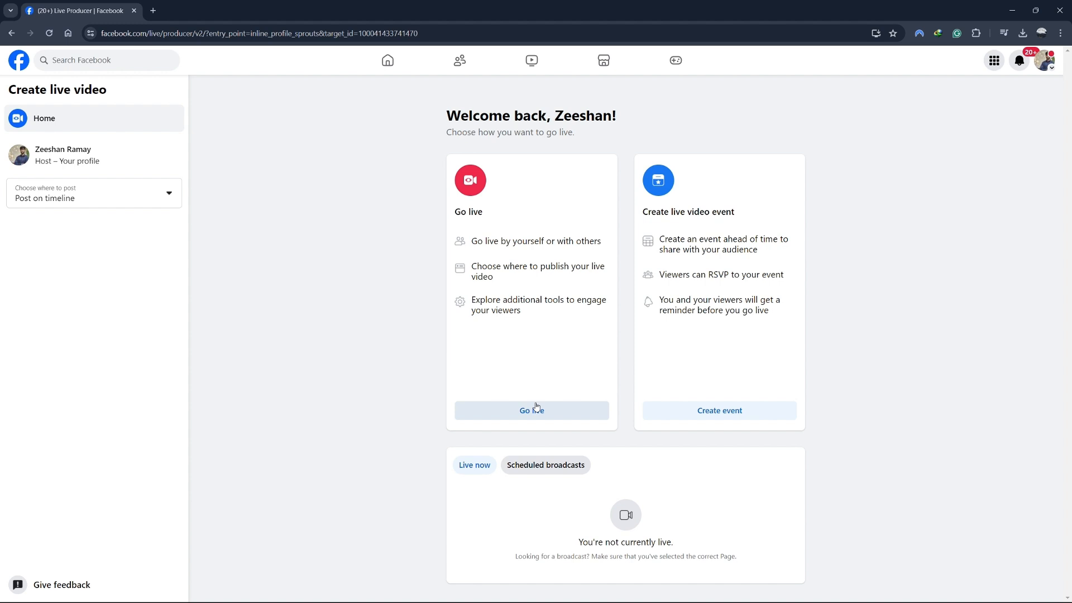
left_click(531, 410)
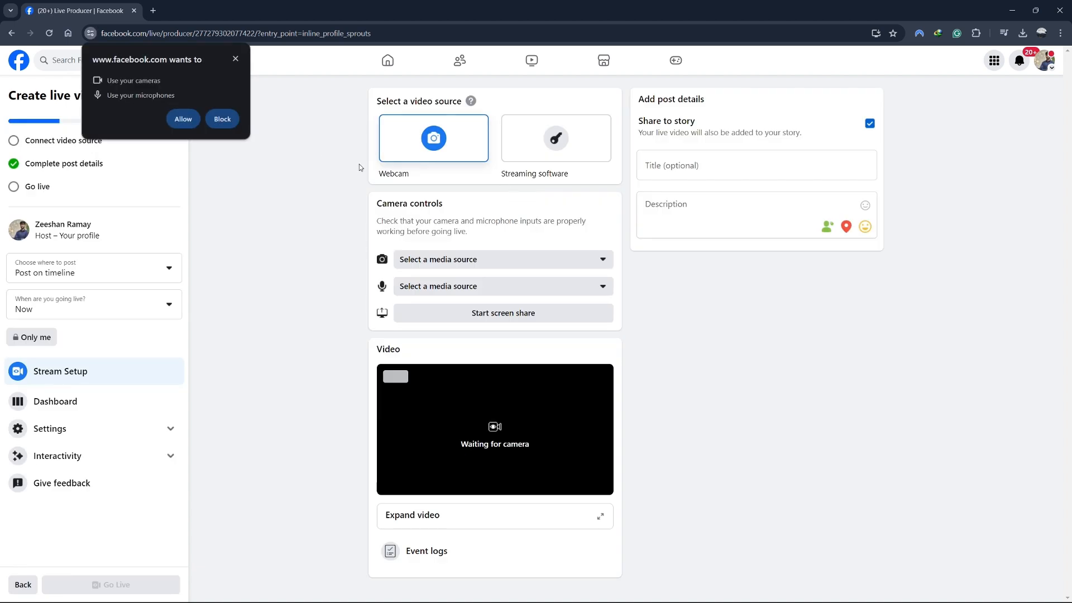
left_click(182, 120)
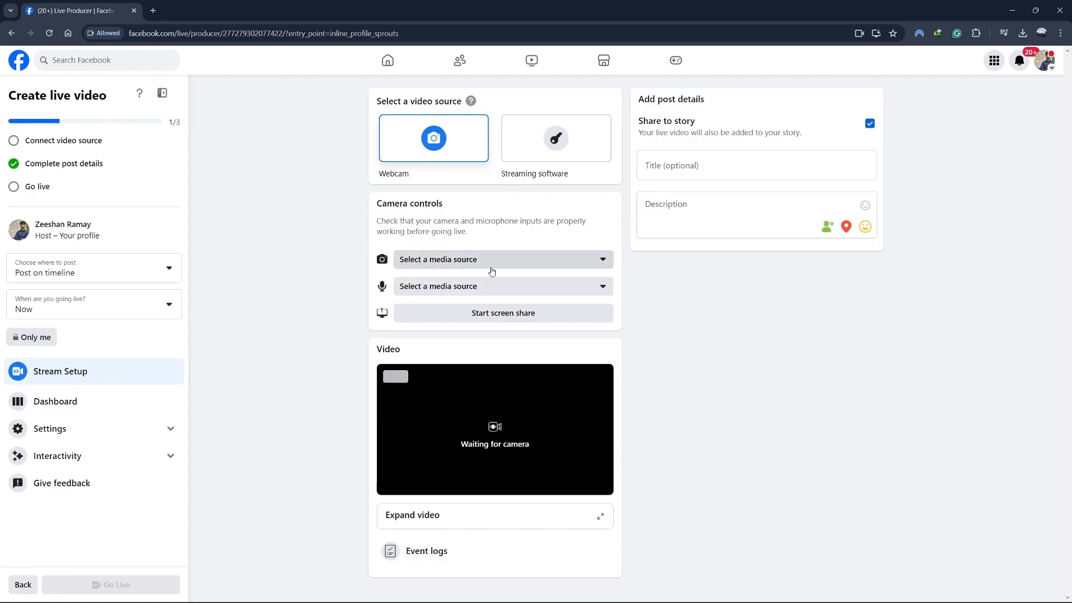
left_click(502, 313)
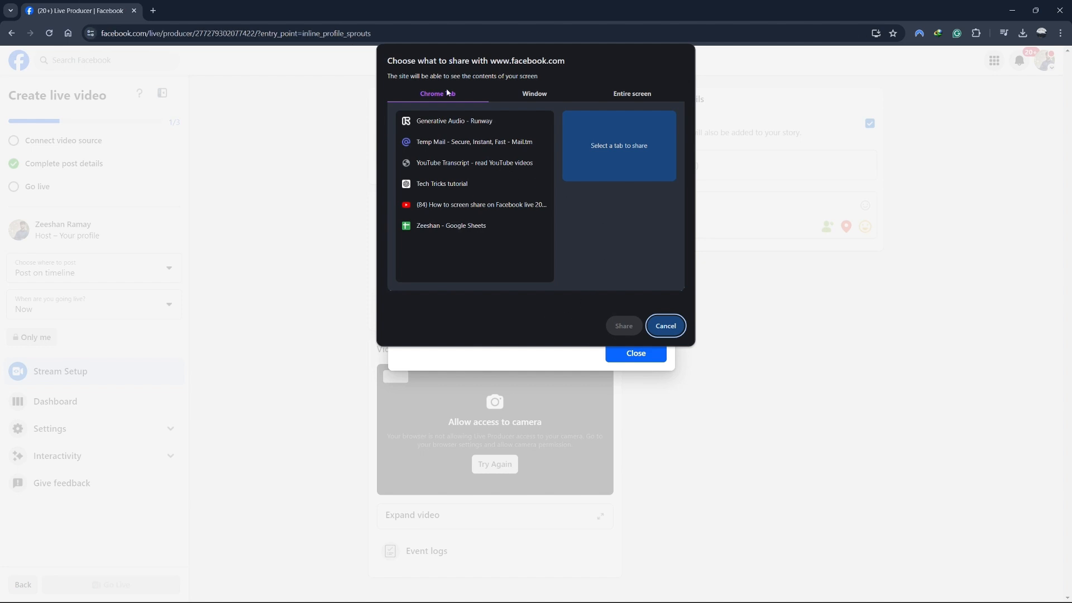
- Browse the Window, Chrome Tab and Entire screen options, settling on Entire screen
left_click(533, 93)
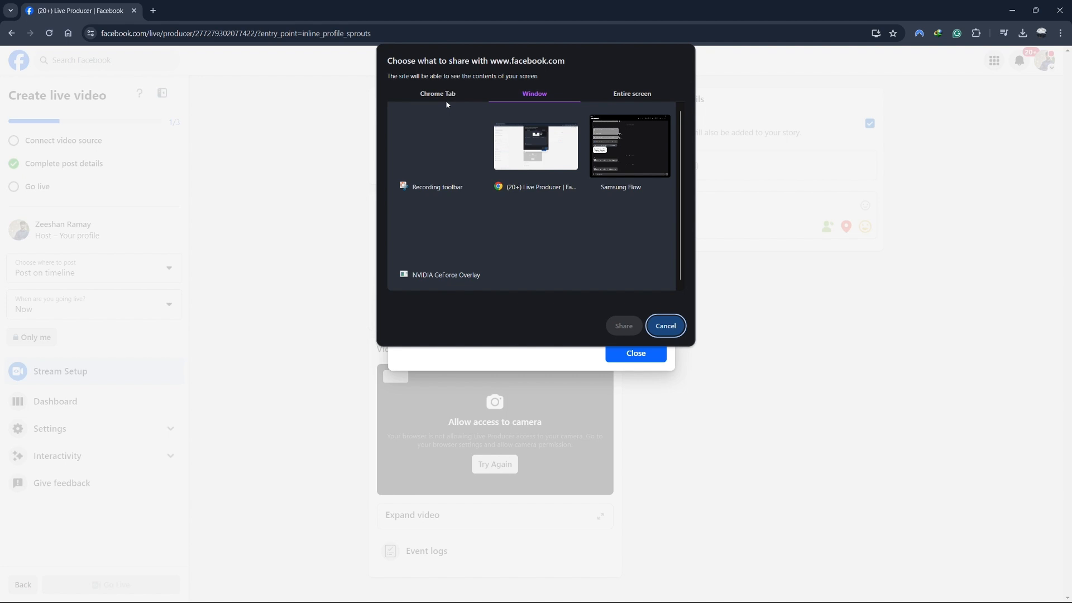
left_click(438, 94)
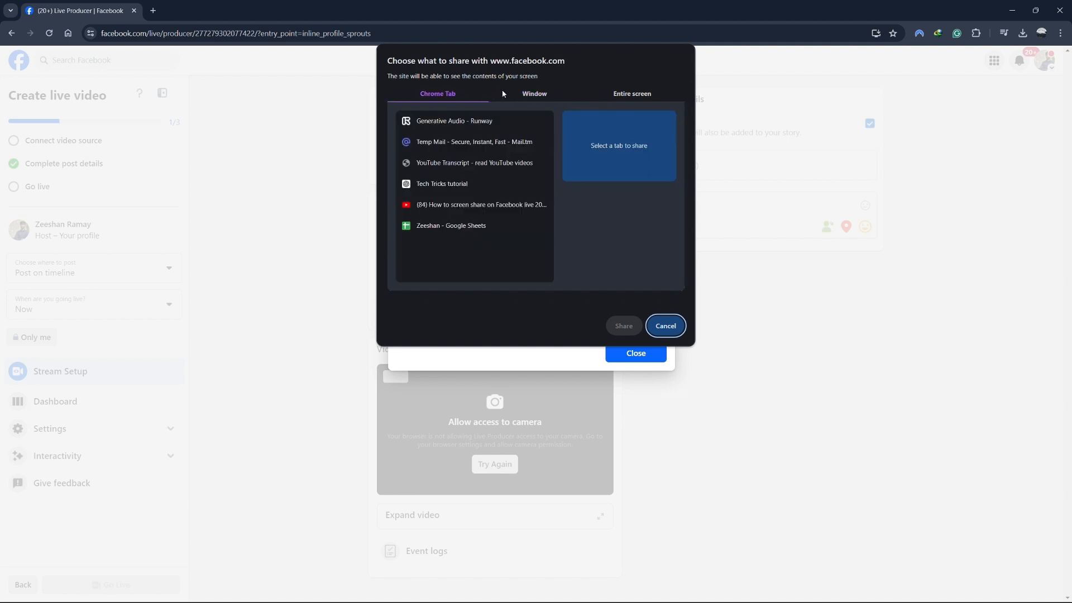
left_click(629, 94)
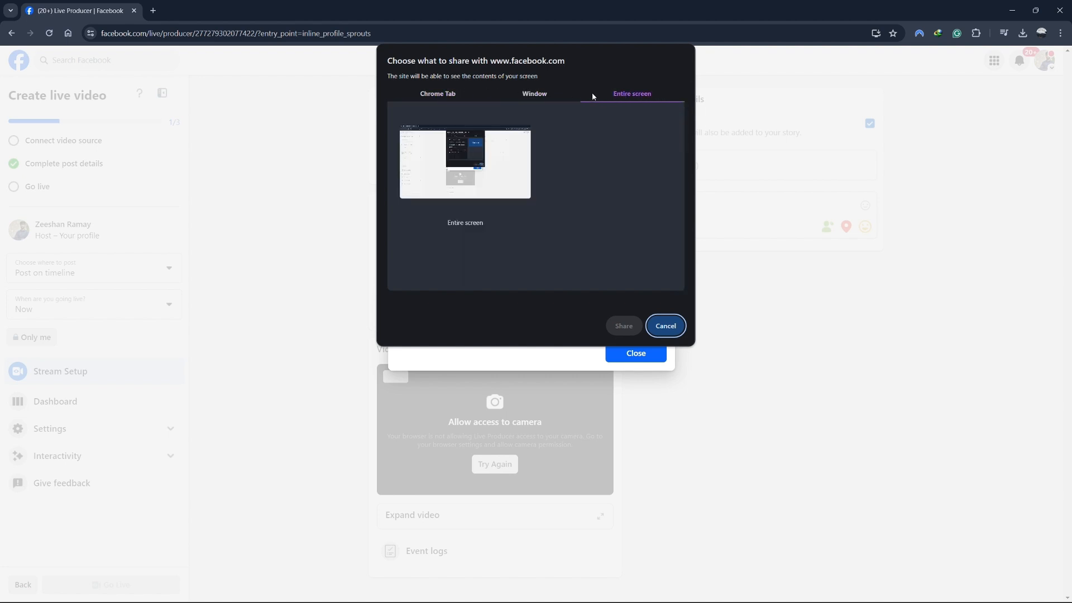
left_click(438, 94)
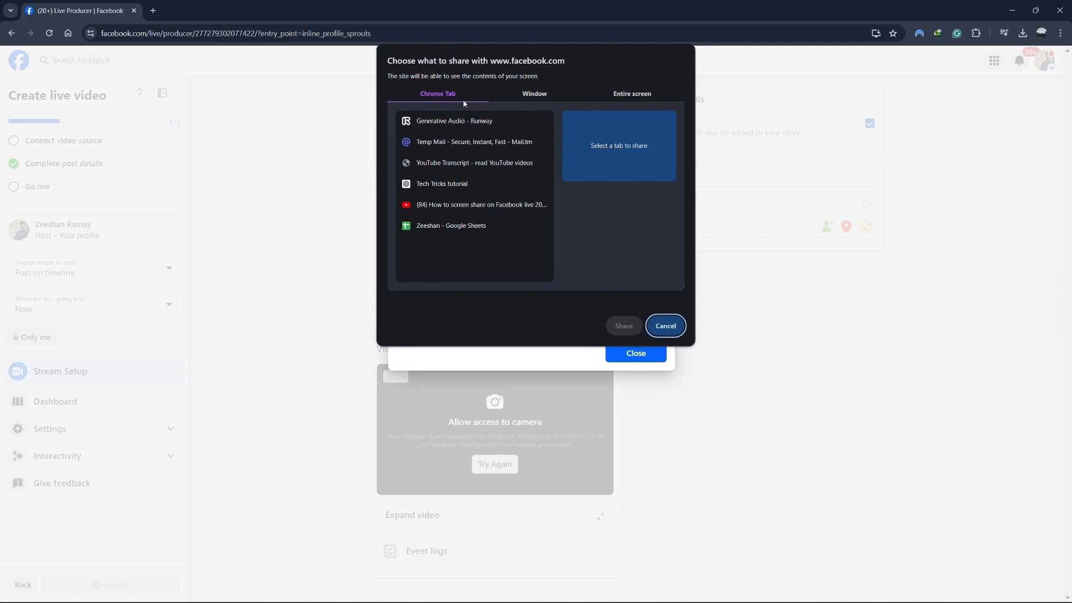
mouse_move(625, 101)
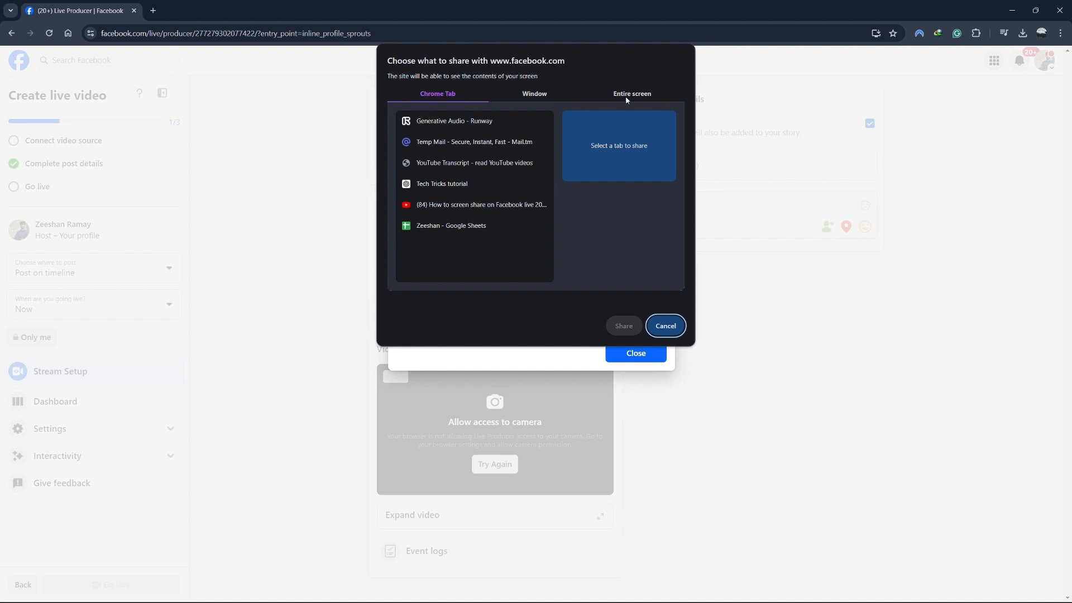
left_click(631, 94)
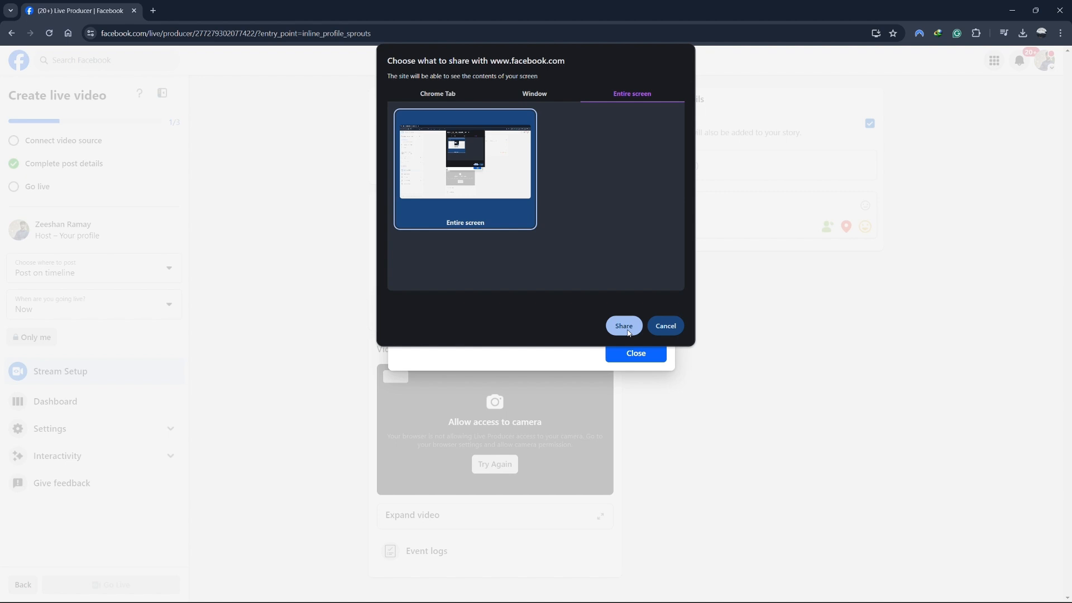
mouse_move(591, 257)
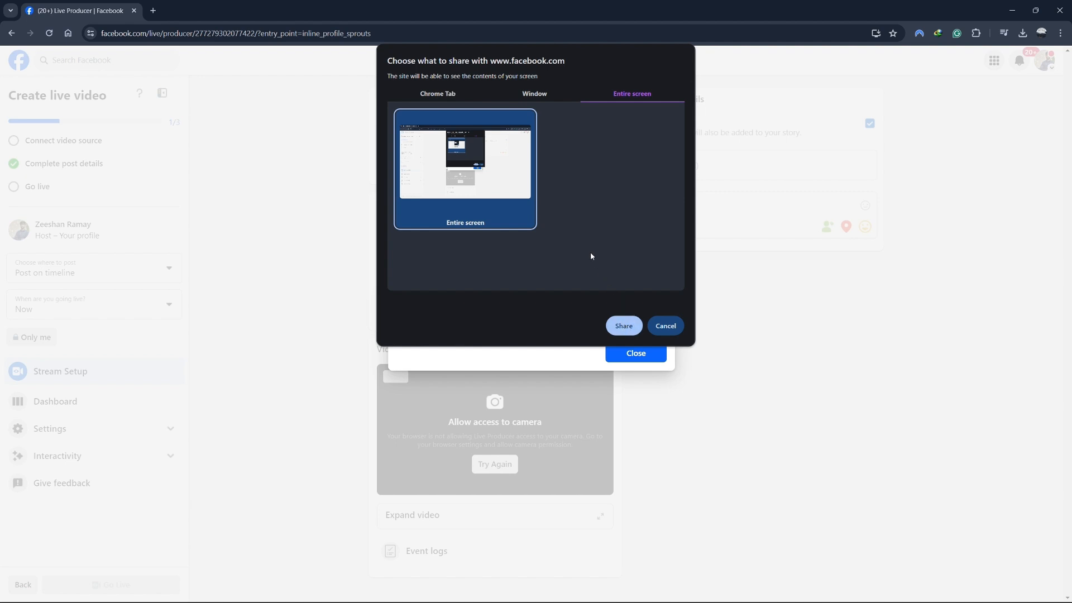
mouse_move(533, 96)
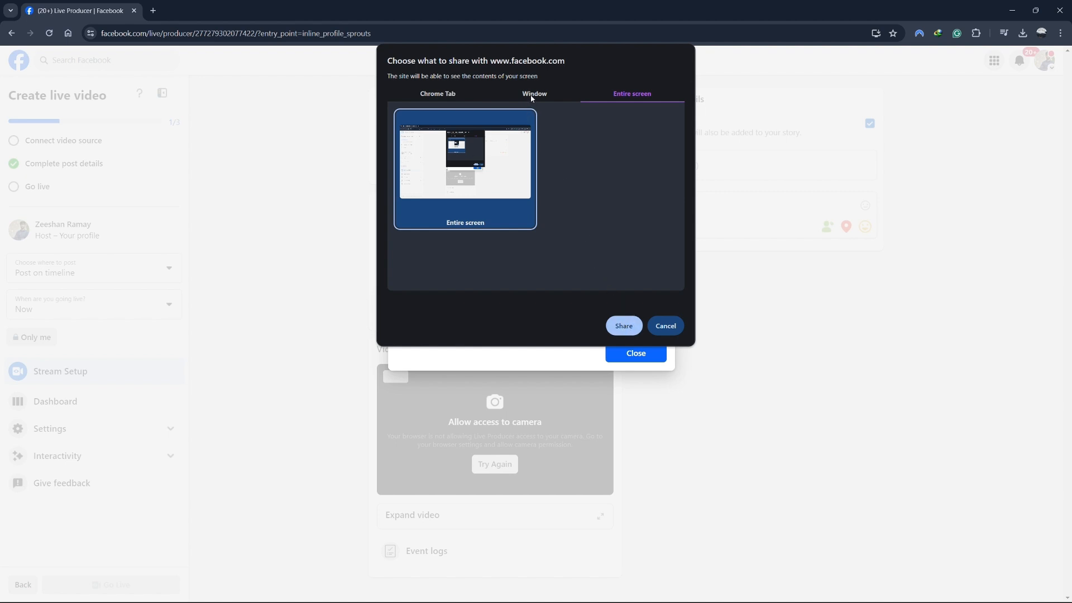
- Pick the Samsung Flow window as the source, then return to the Chrome Tab list
left_click(533, 93)
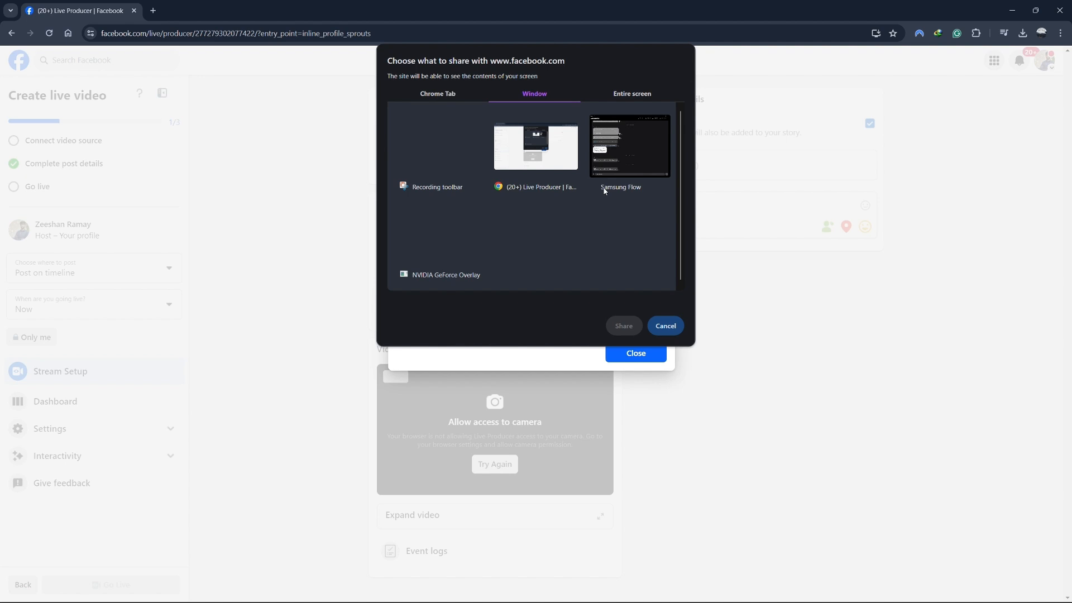
left_click(628, 145)
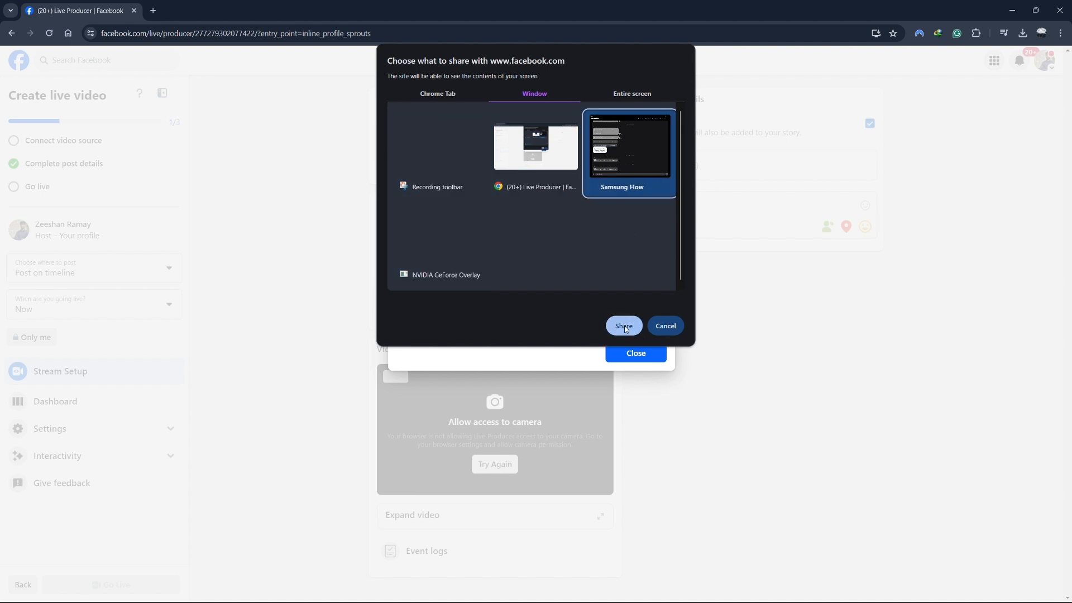
left_click(437, 94)
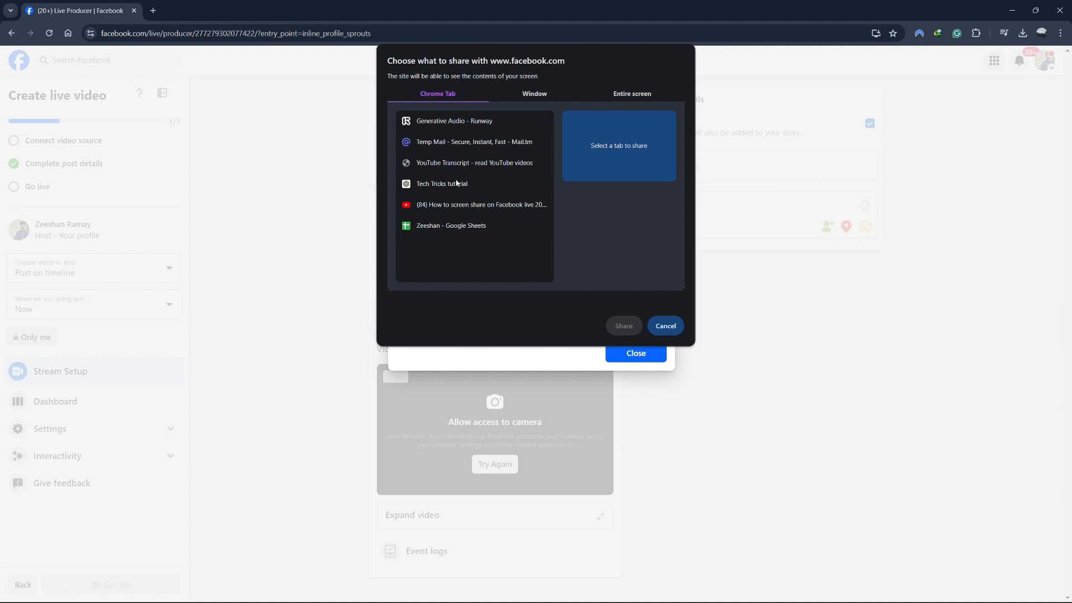
mouse_move(456, 184)
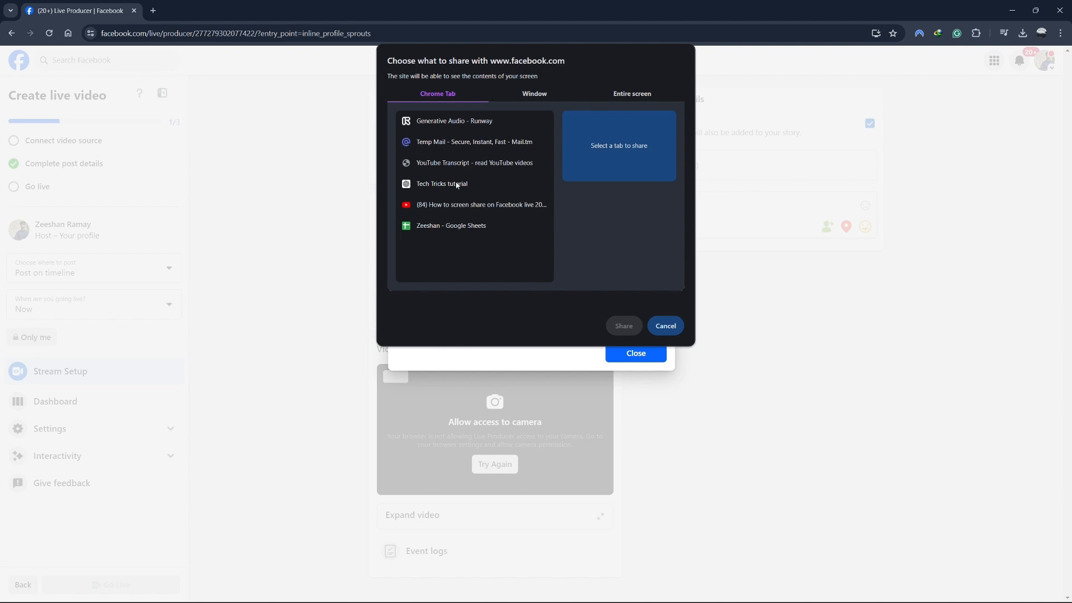
- Share the Google Sheets browser tab as the stream's screen source
left_click(451, 225)
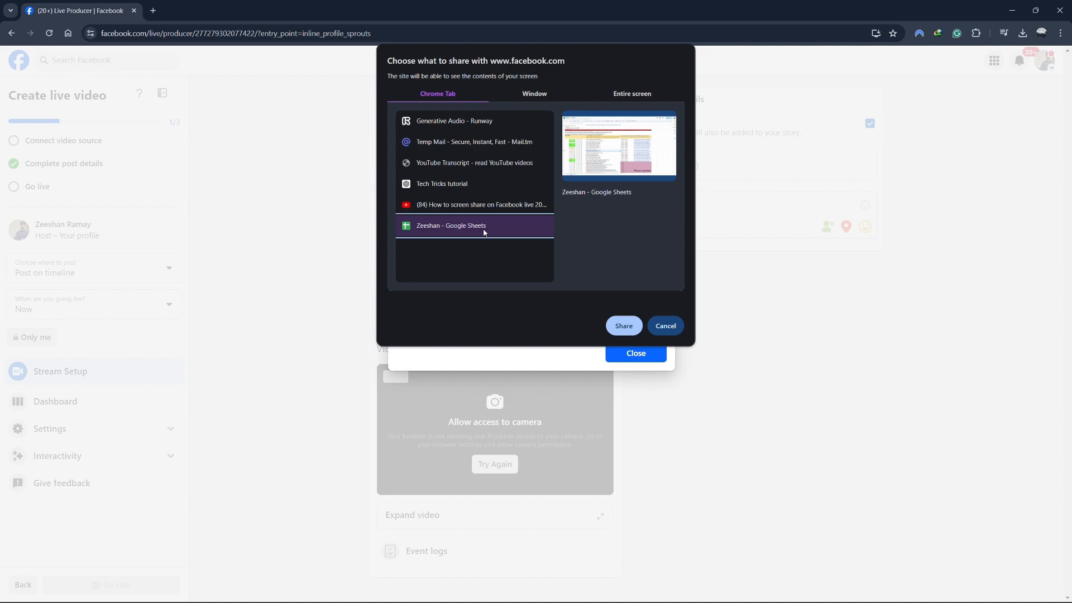
left_click(622, 325)
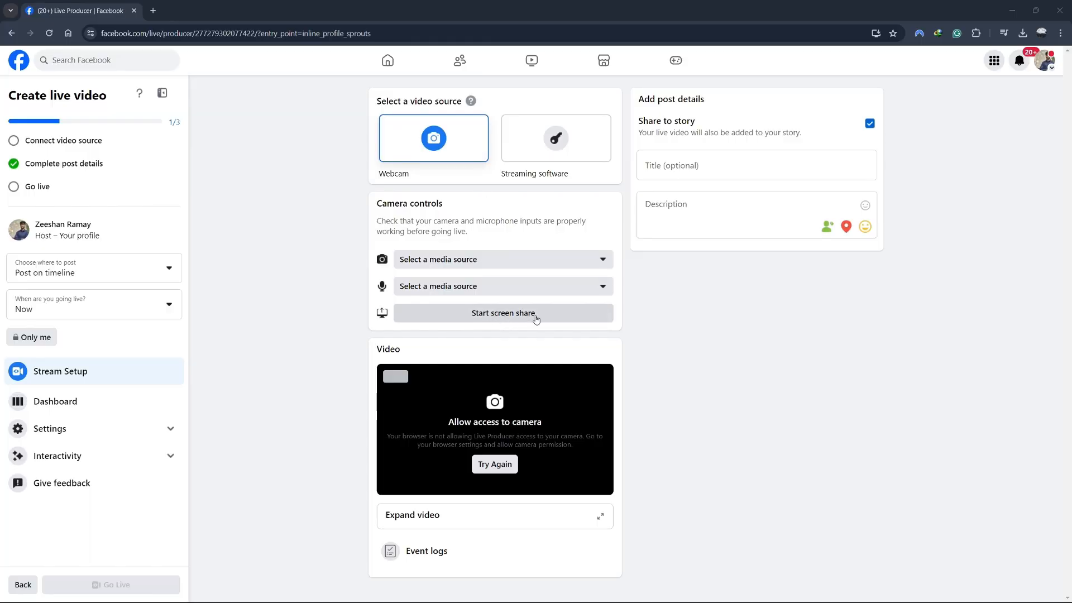
mouse_move(504, 320)
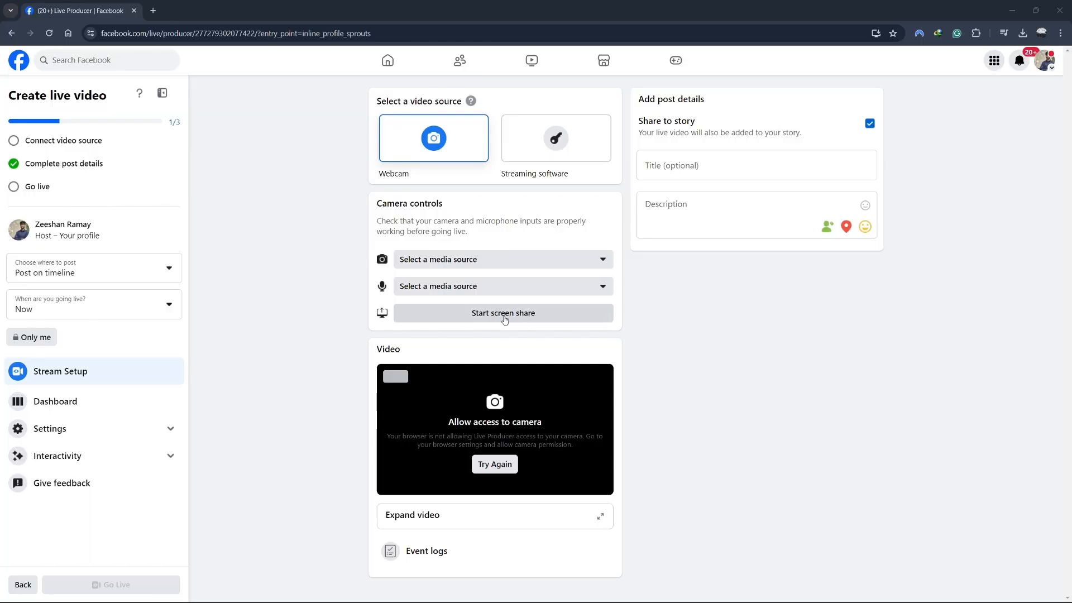